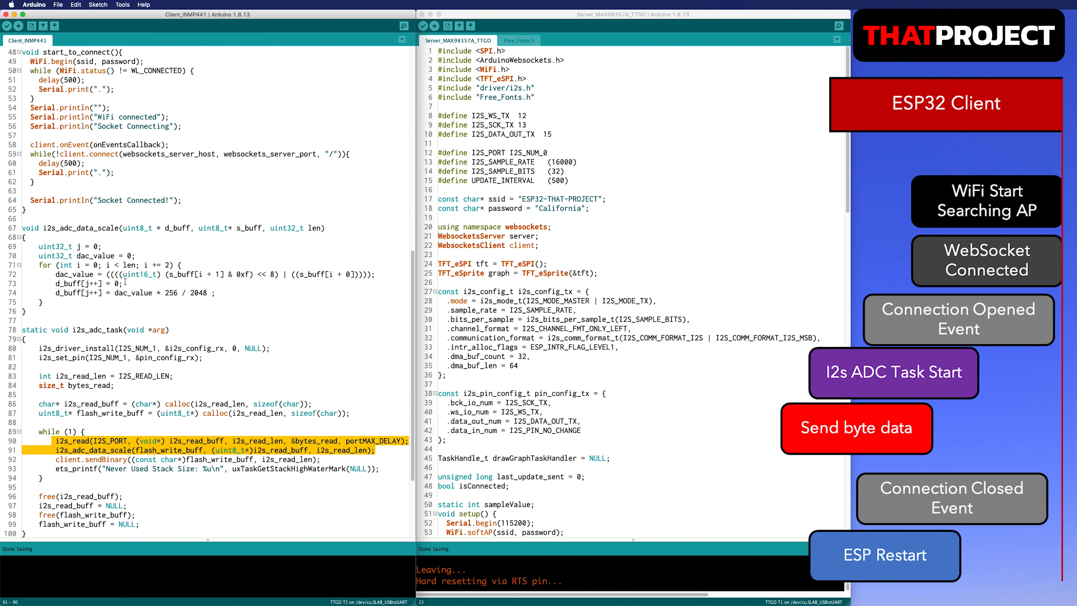
scroll("down", 3)
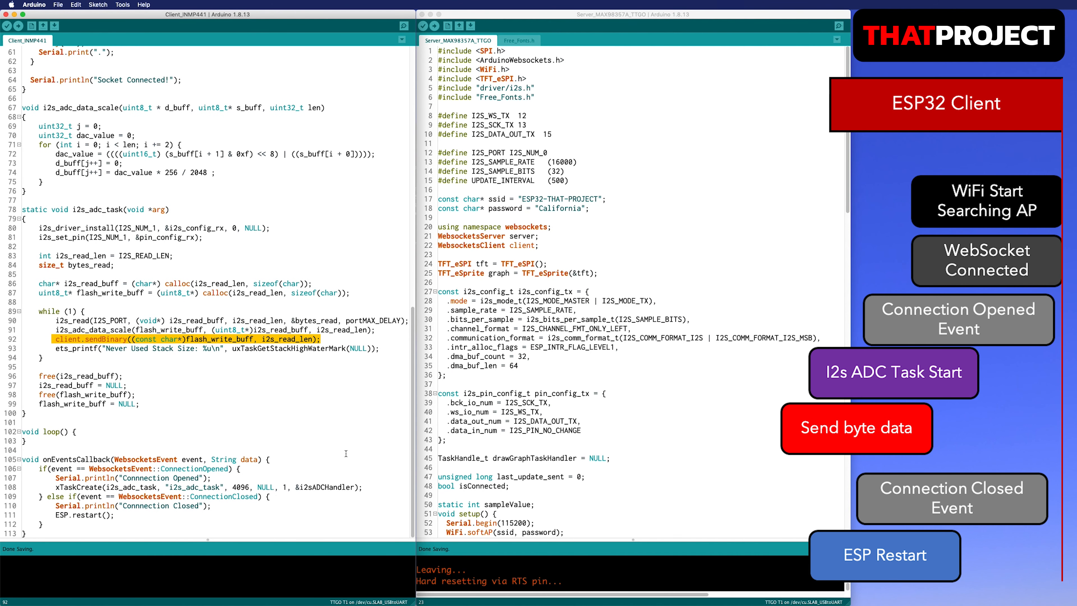